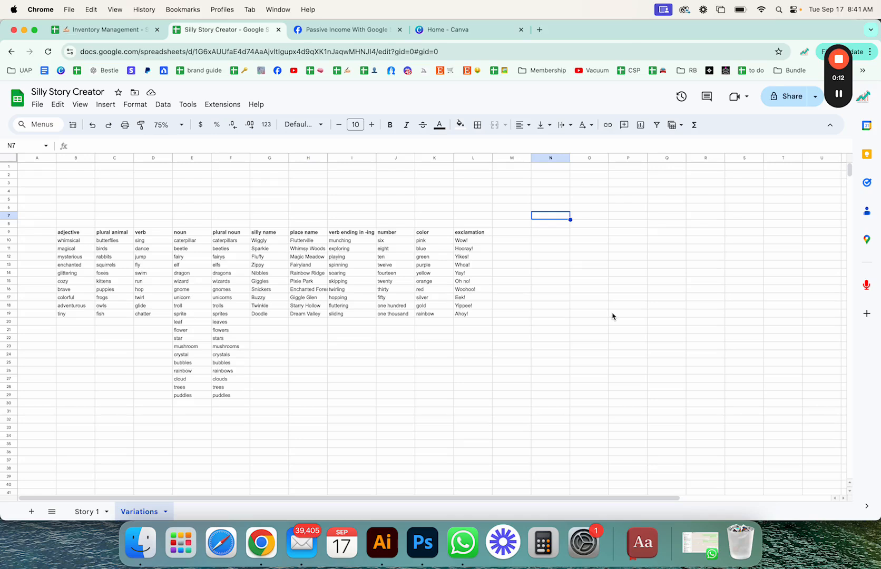
mouse_move(416, 257)
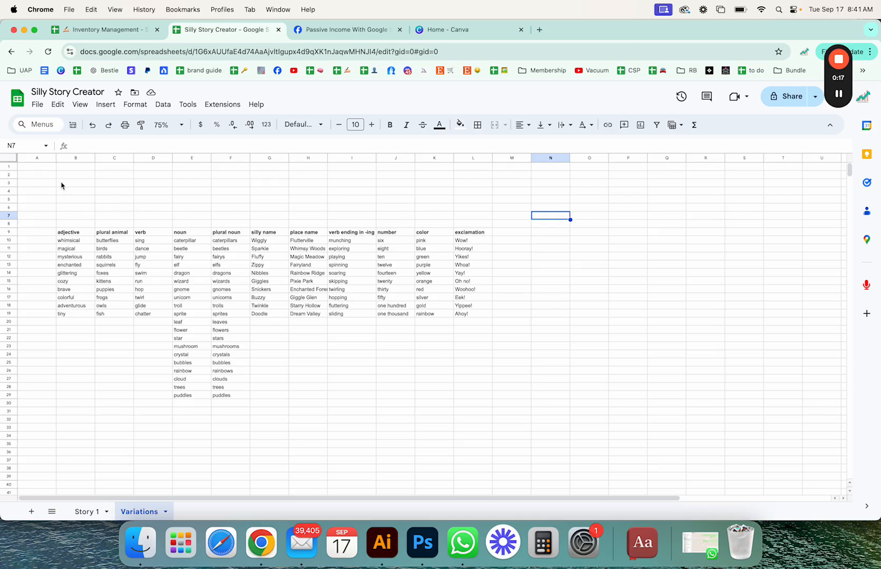
mouse_move(52, 177)
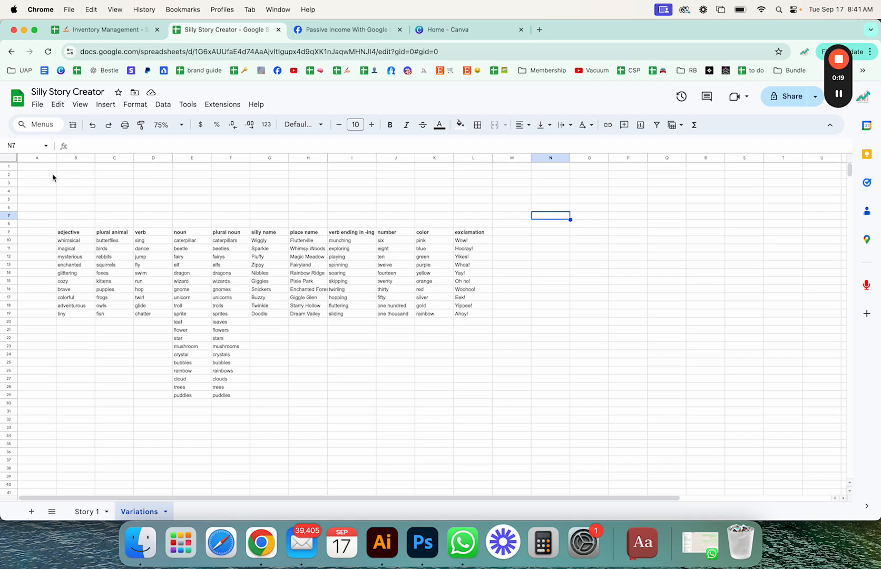
mouse_move(88, 181)
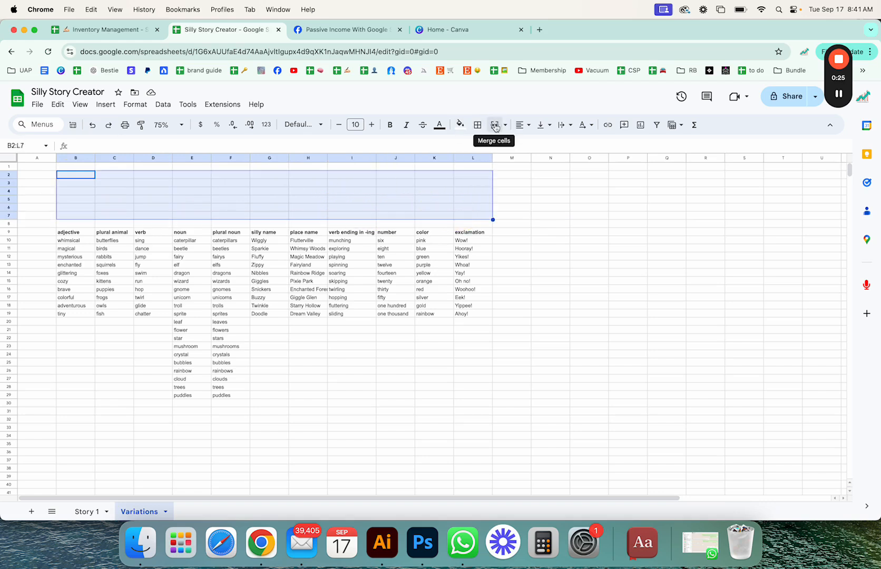
Merge the selected range B2:L7 into one blank header cell.
click(496, 124)
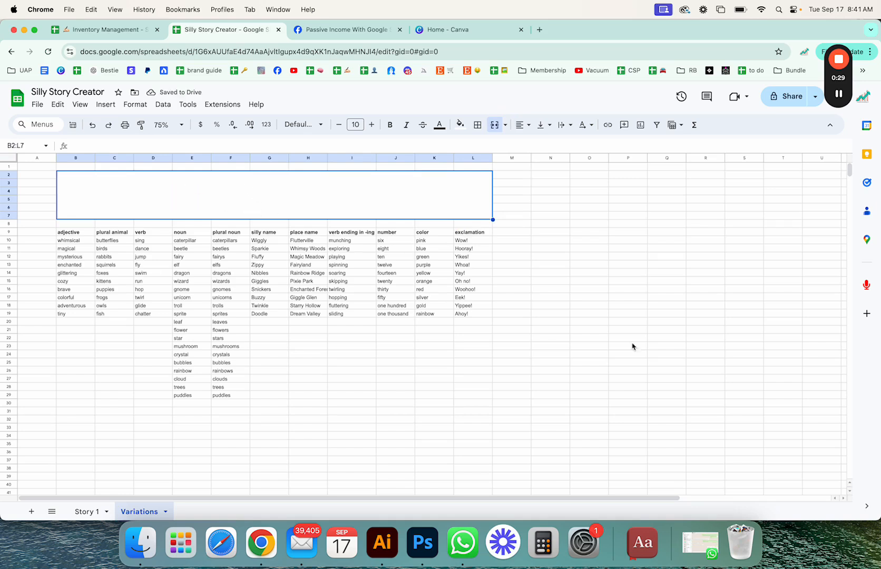
mouse_move(581, 330)
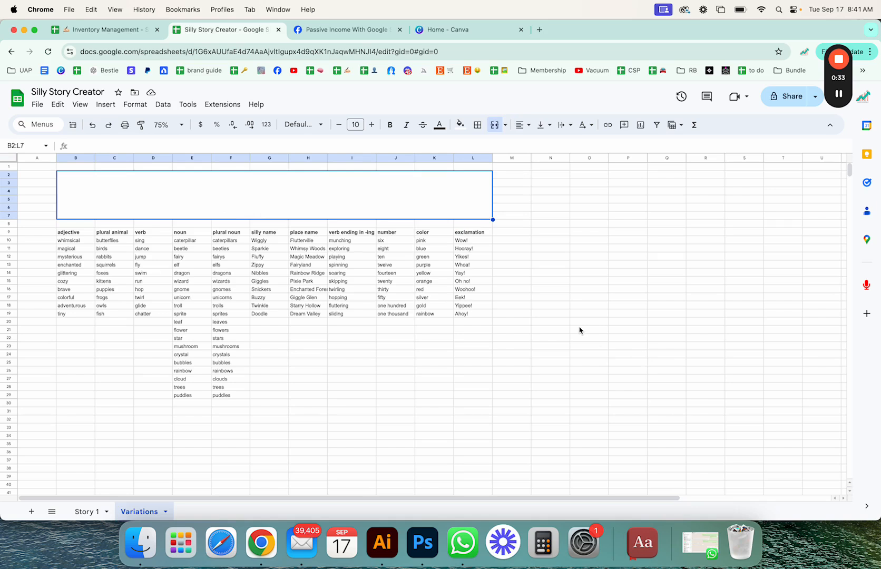
mouse_move(579, 327)
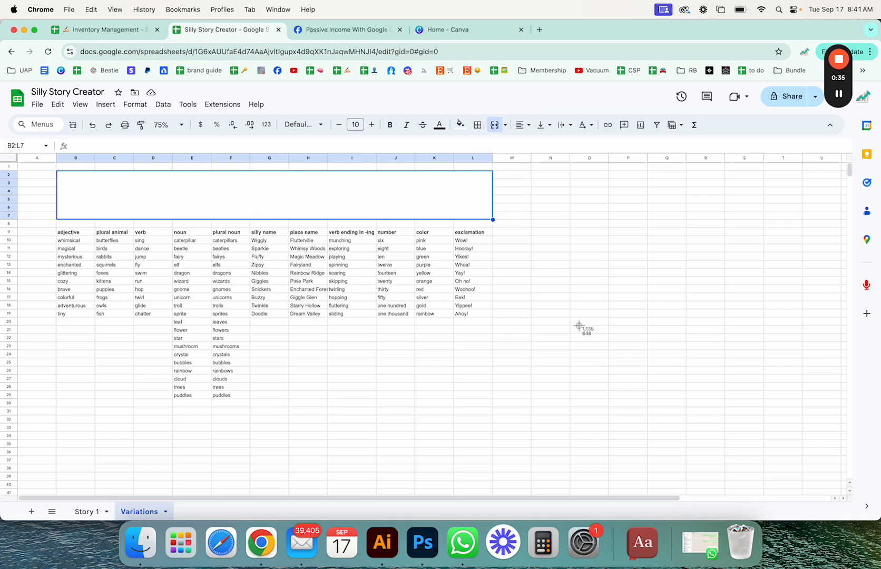
mouse_move(64, 188)
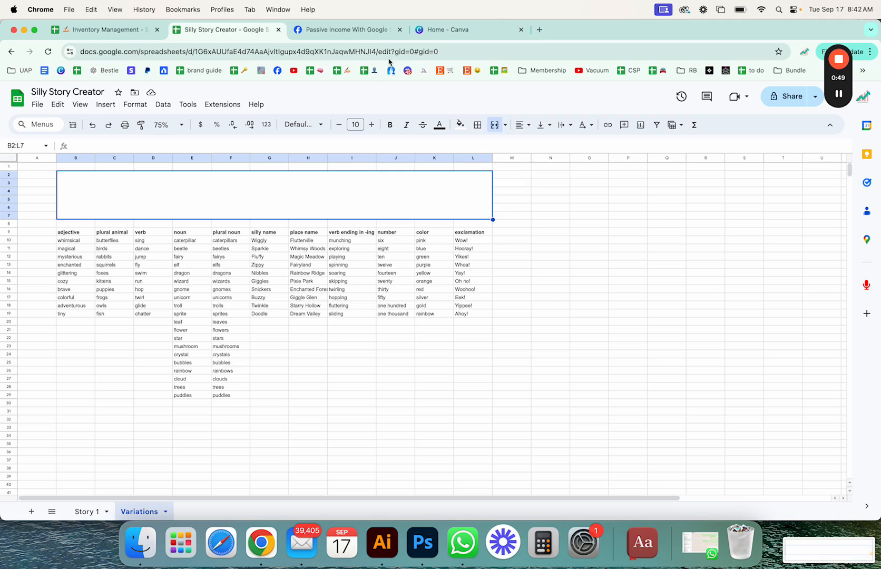
mouse_move(448, 291)
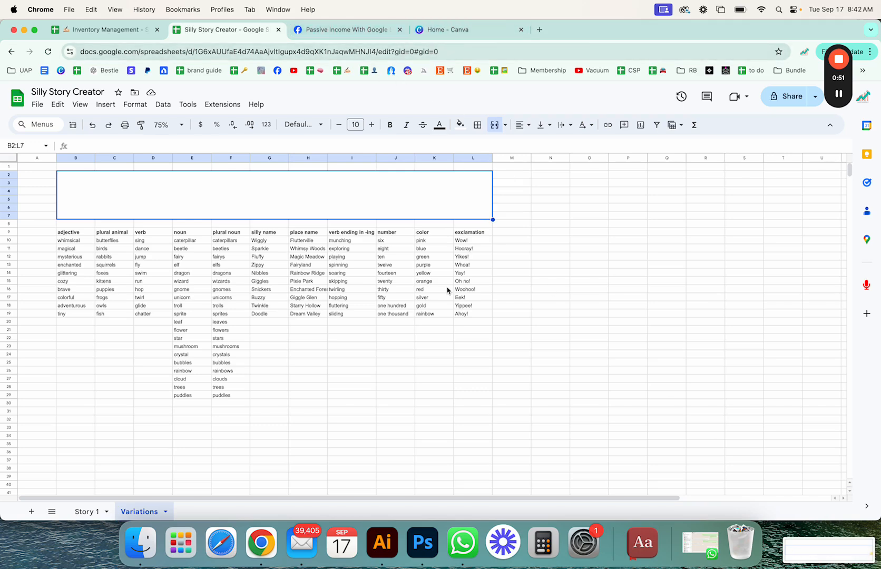
From the Canva home page begin a new design using the Custom size option.
click(456, 29)
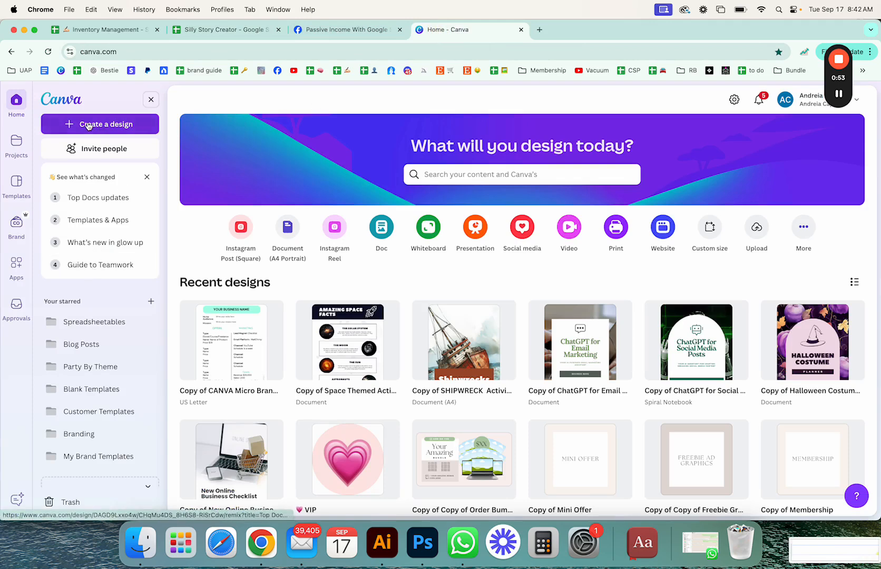
click(100, 124)
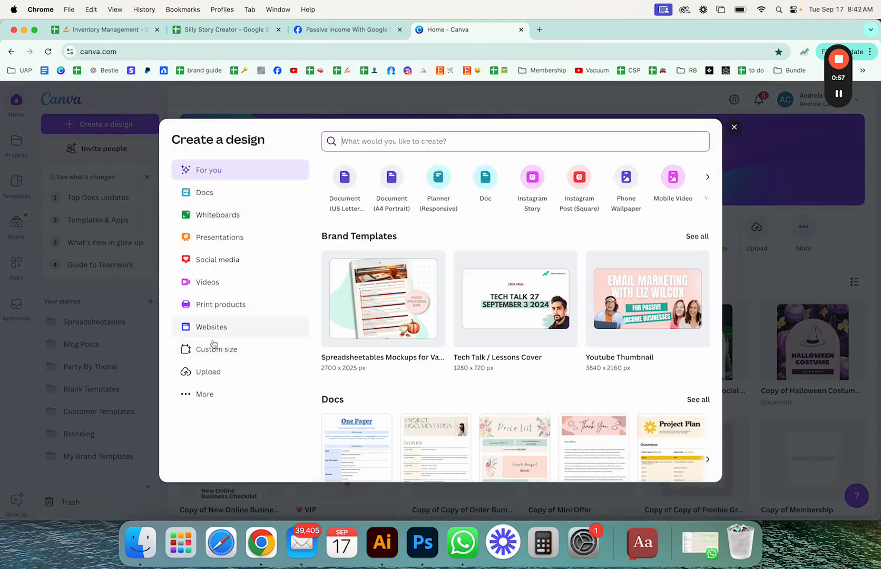
click(216, 349)
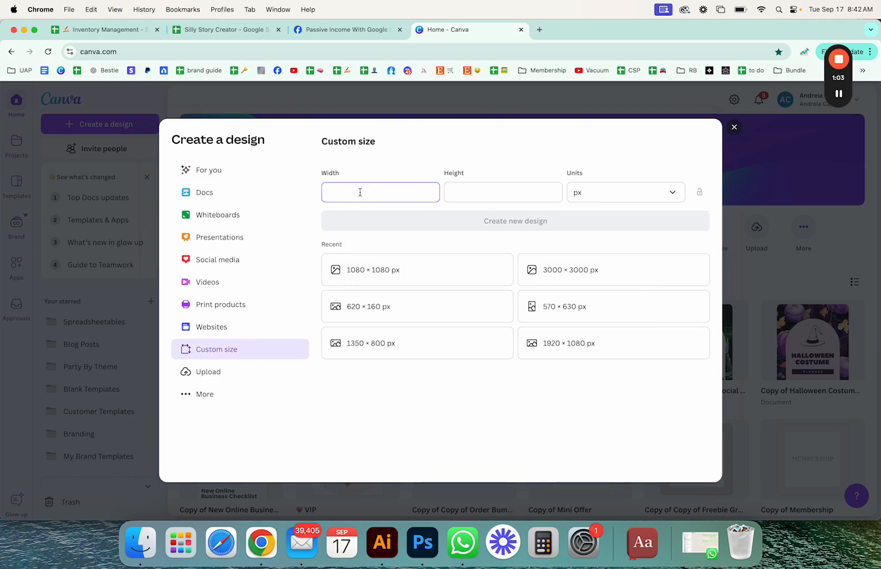
mouse_move(411, 242)
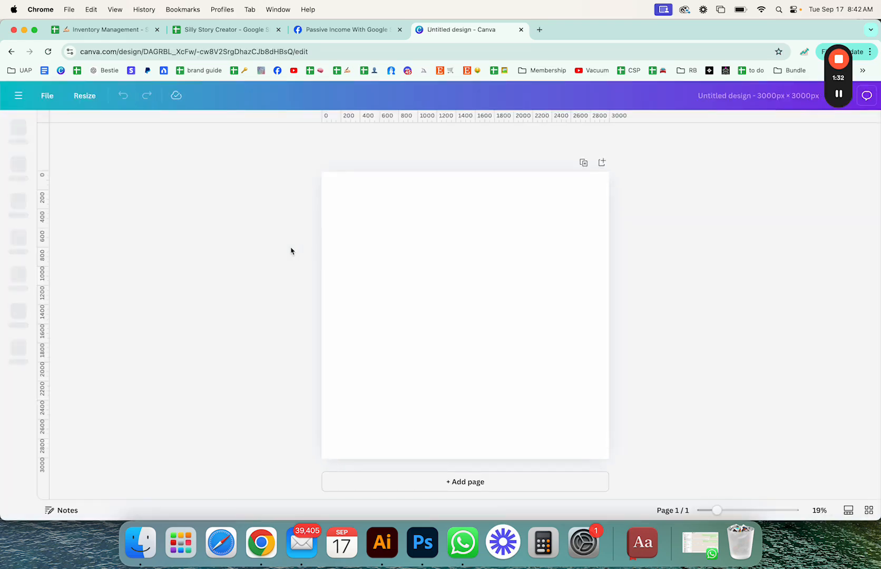
Upload the wide strip image from the computer into the Uploads panel.
click(18, 129)
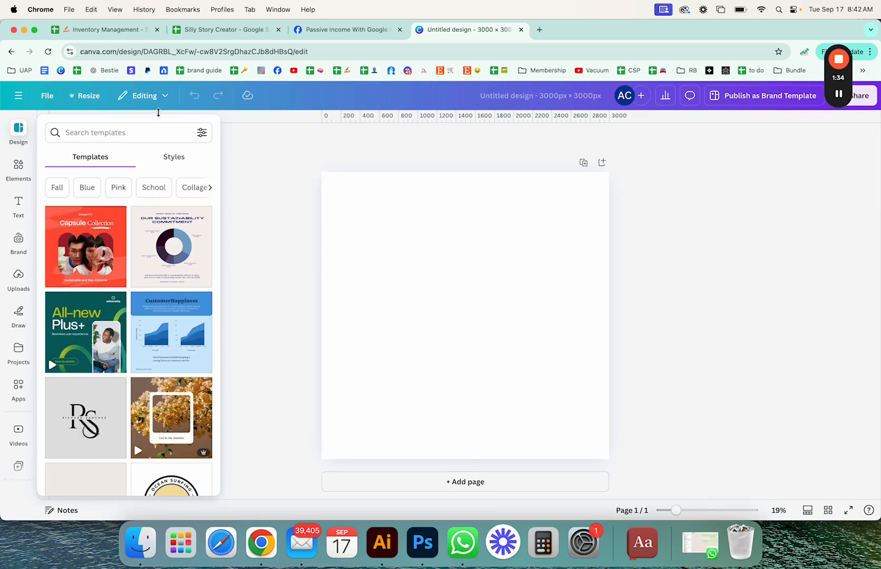
click(17, 279)
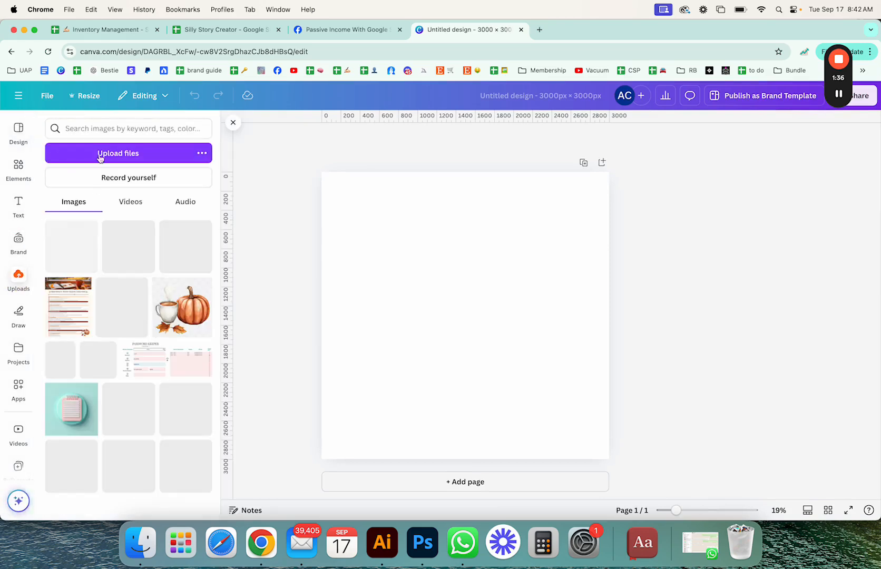
click(117, 153)
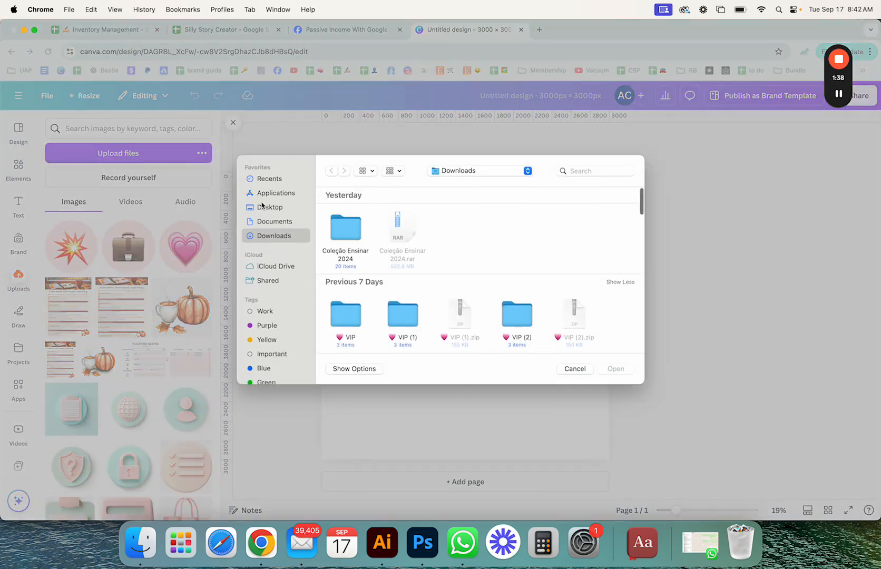
click(574, 368)
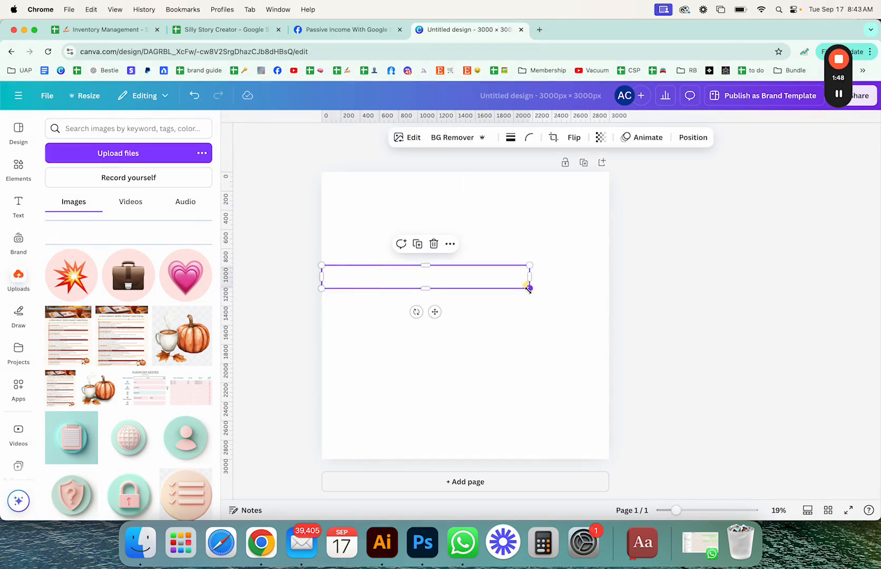
Place the strip on the page and stretch it to span nearly the full width.
drag(528, 287, 591, 295)
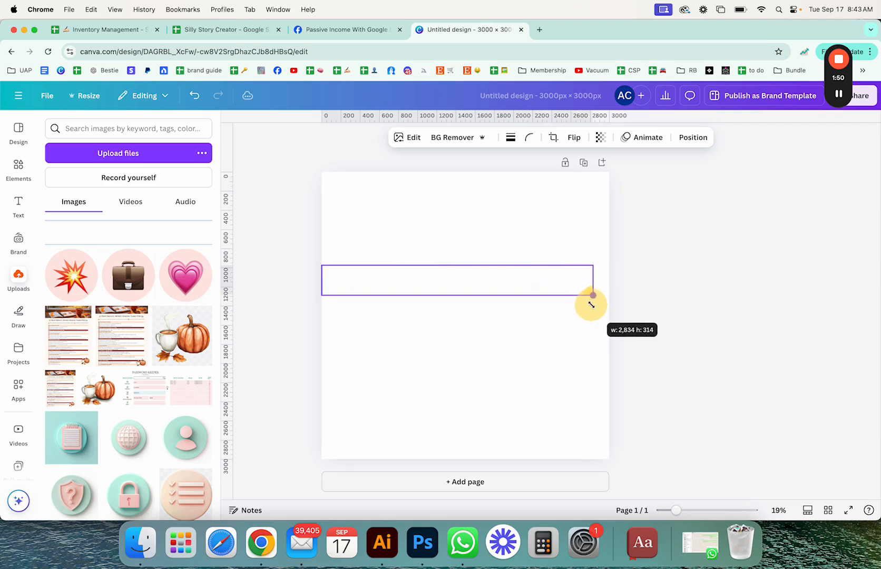
drag(591, 304, 607, 304)
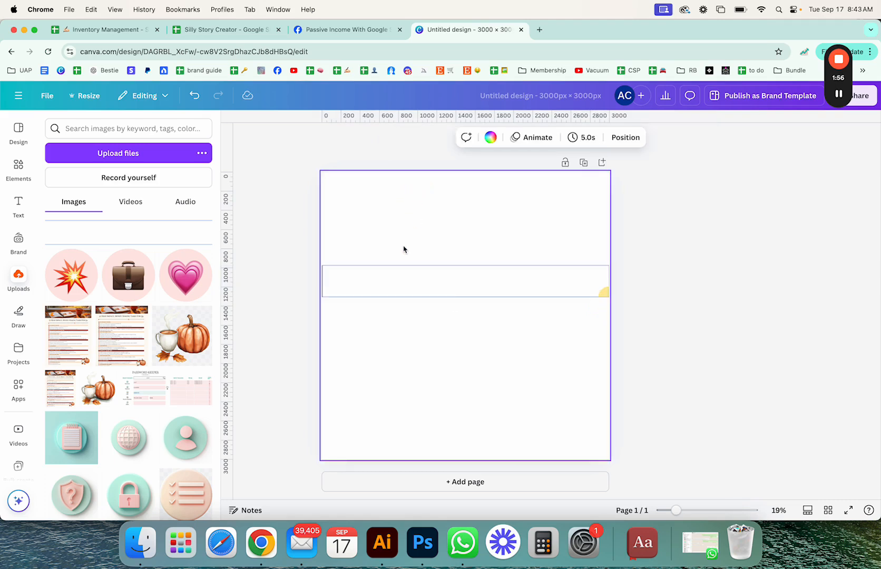
Resize the design to a custom 3000 × 333 px banner.
click(84, 96)
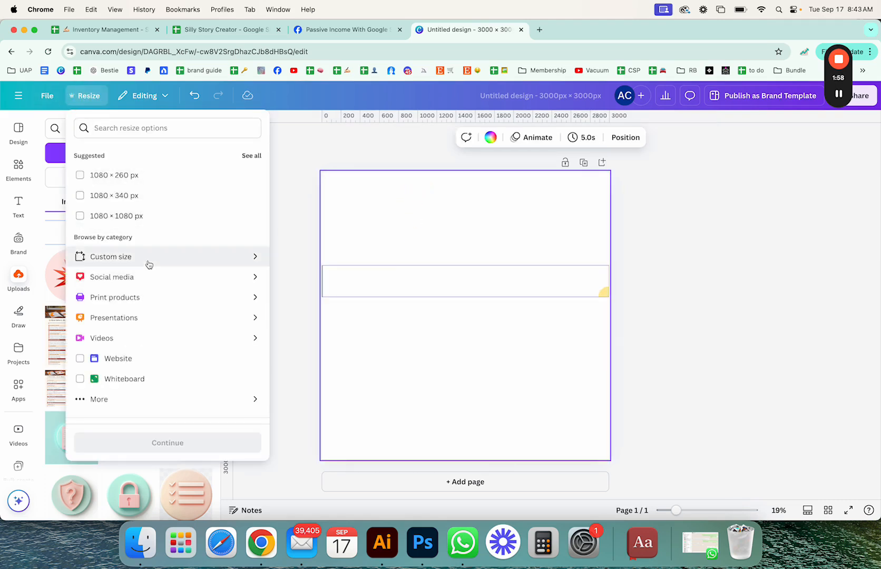
click(110, 256)
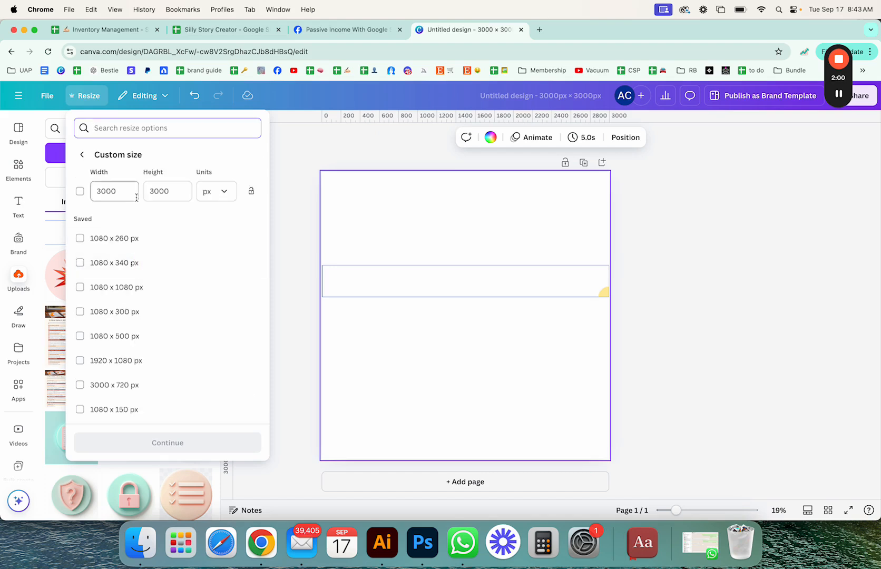
text(333)
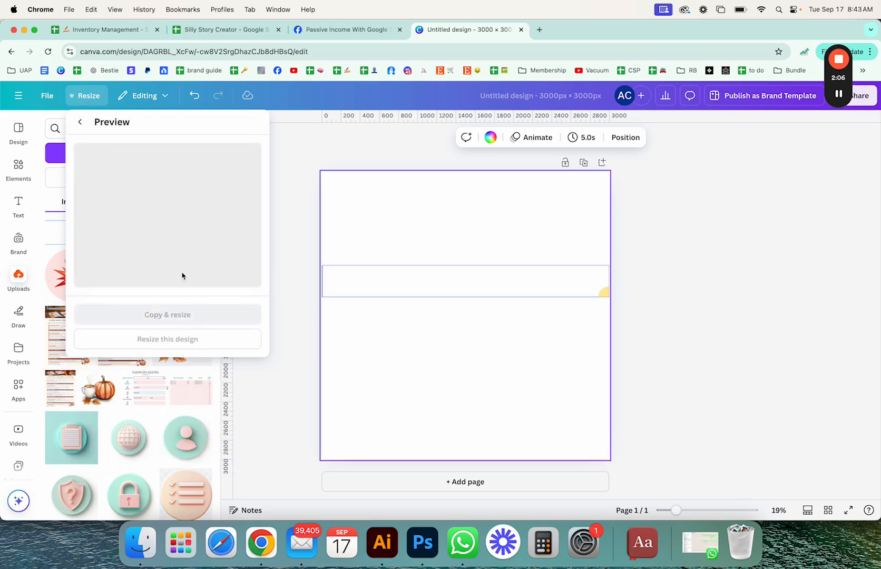
mouse_move(240, 342)
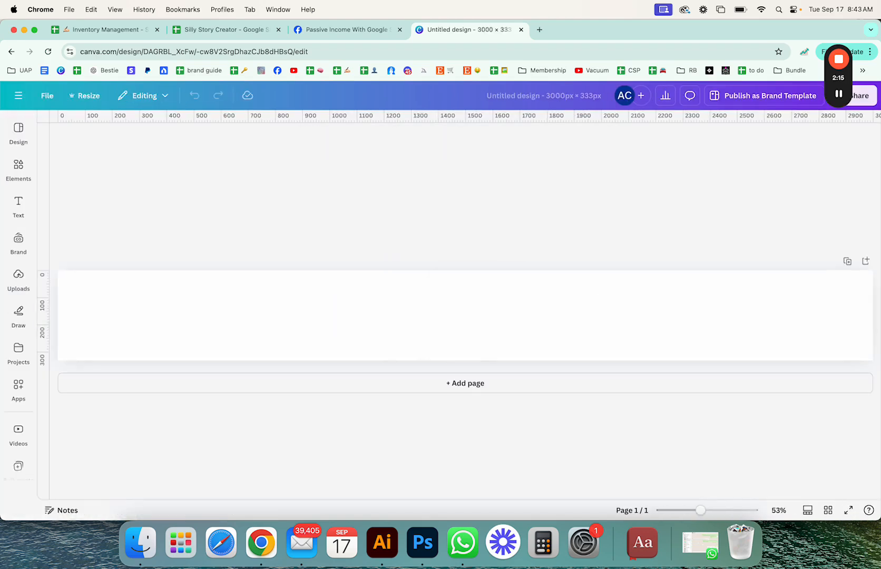
Stretch the white element across the whole 3000 × 333 banner and show the text styles.
click(418, 316)
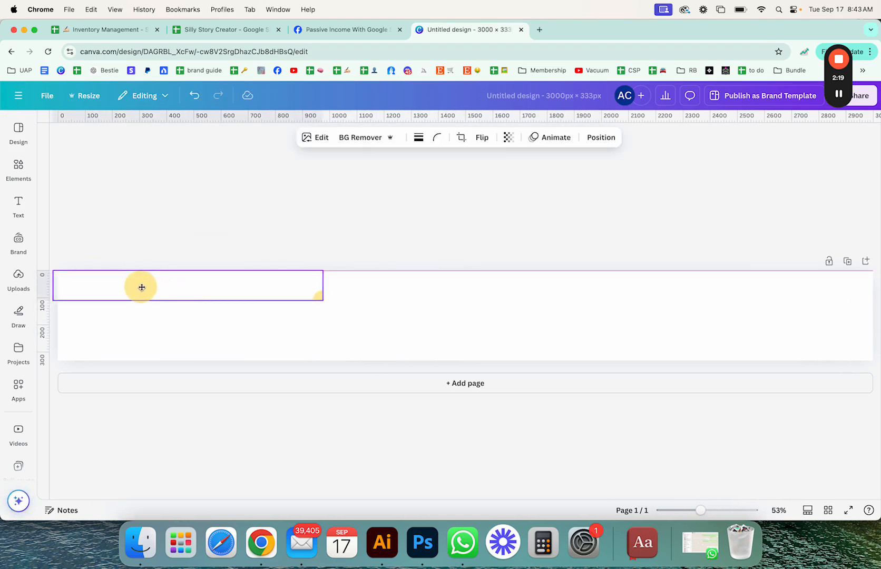
drag(317, 292, 819, 354)
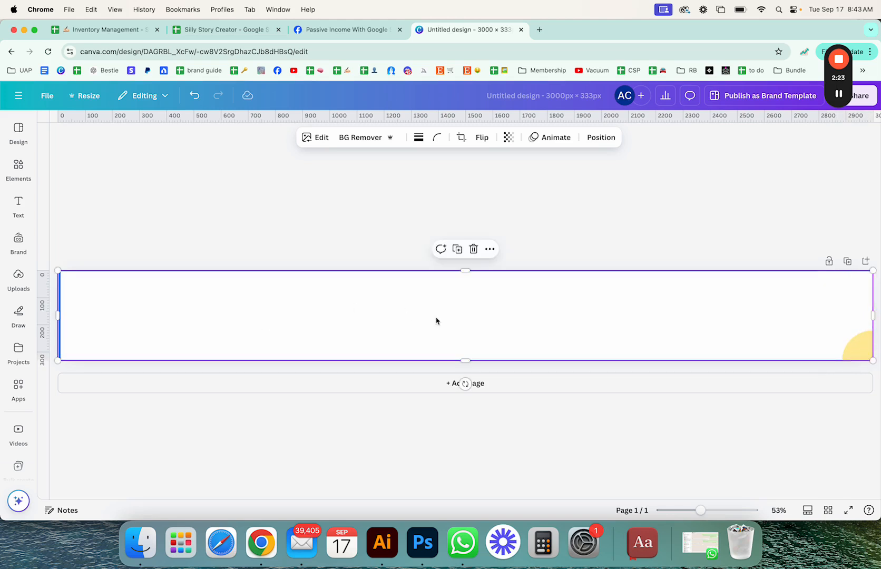
mouse_move(330, 320)
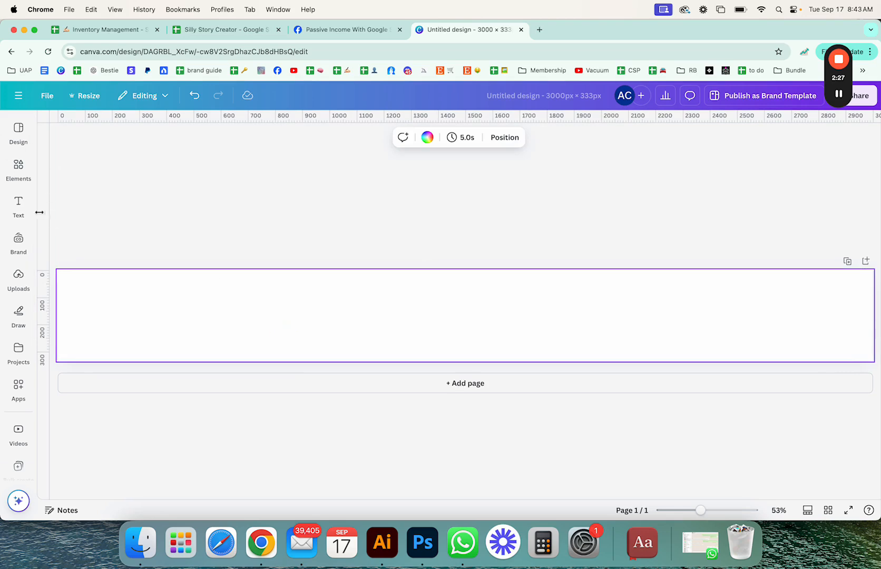
click(18, 205)
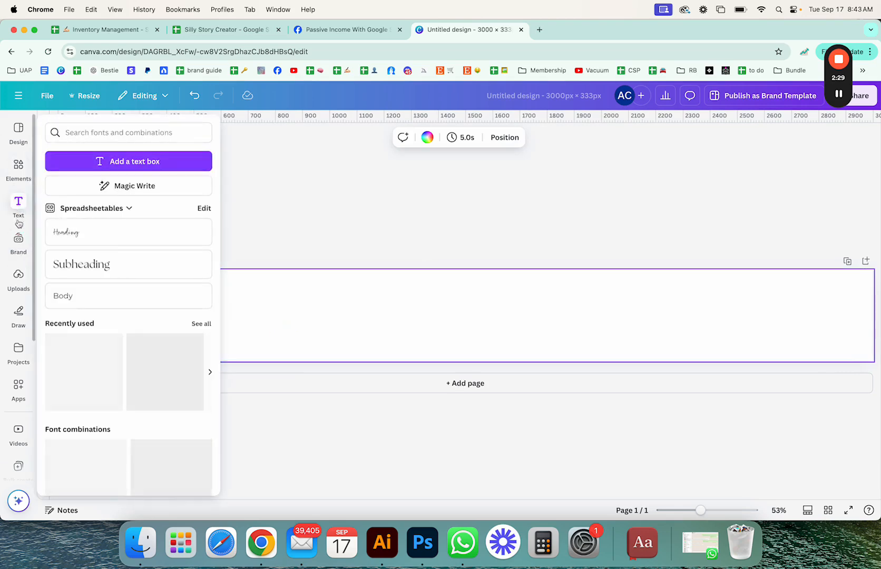
Search Elements for 'beach' and set the wave-on-sand photo as the banner background.
click(17, 169)
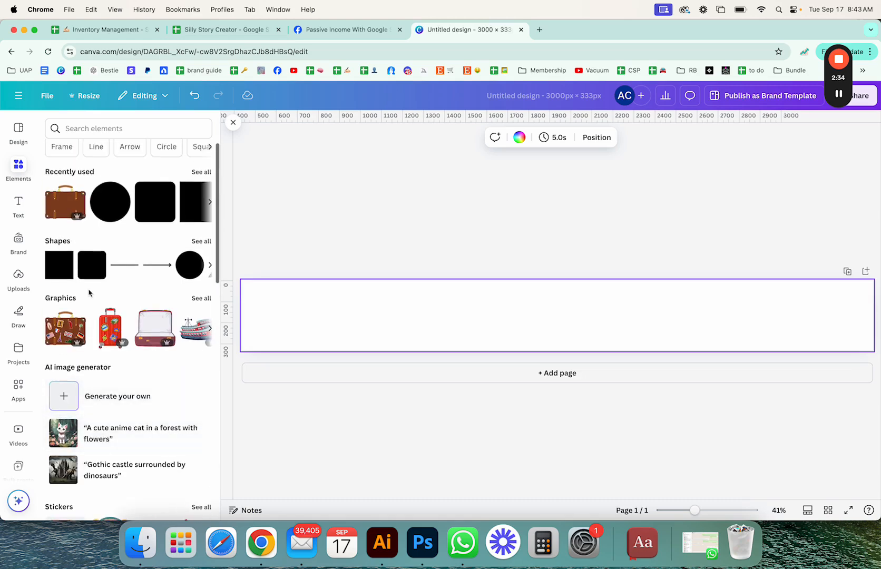
text(beach)
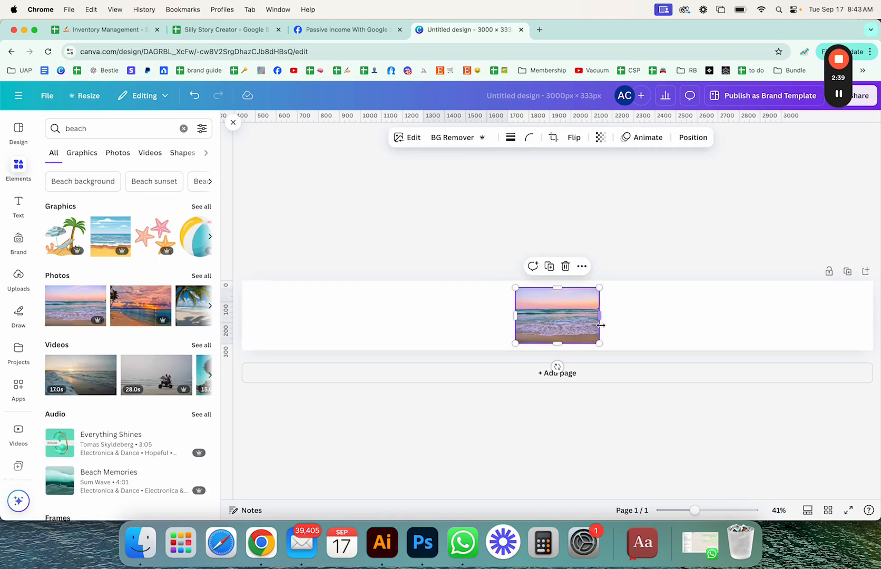
right_click(557, 315)
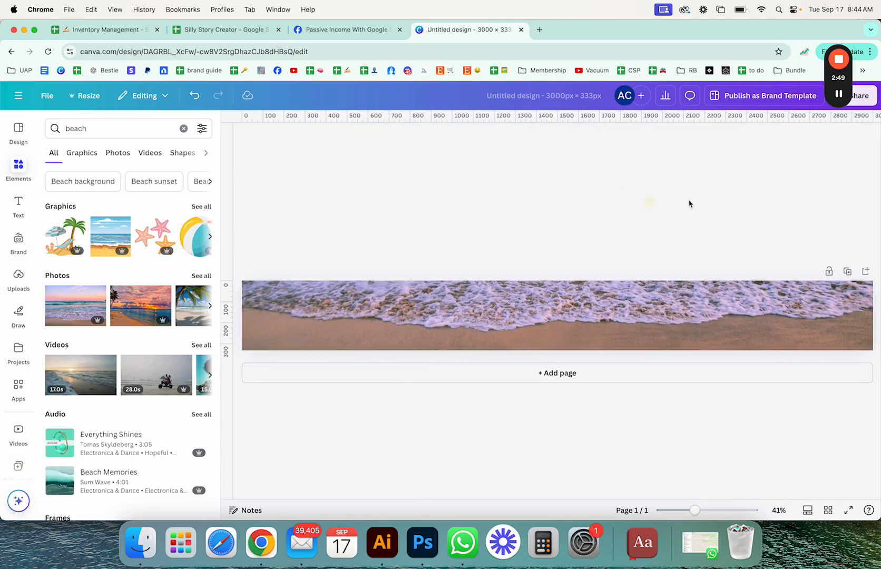
Attempt a PNG download via Share, which fails on the lone premium image; dismiss the notice.
click(858, 96)
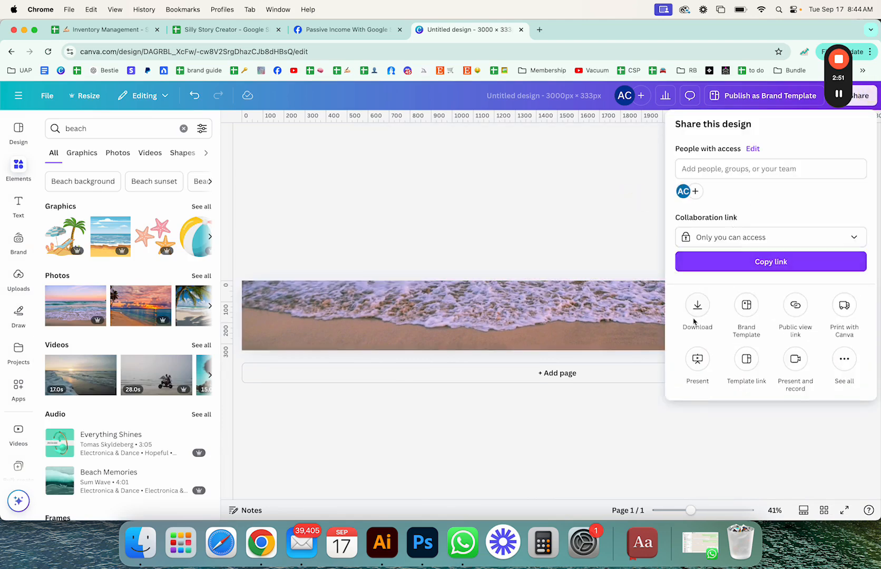
click(697, 308)
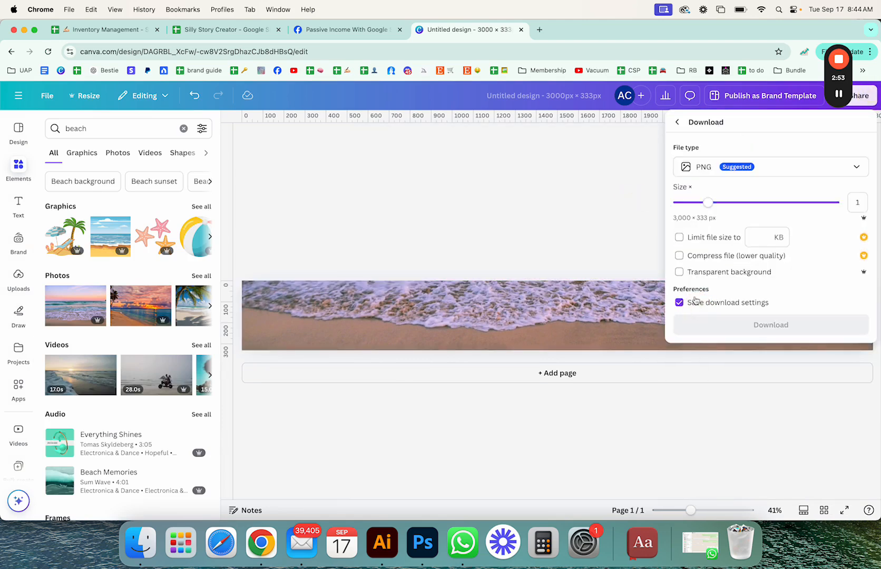
click(770, 166)
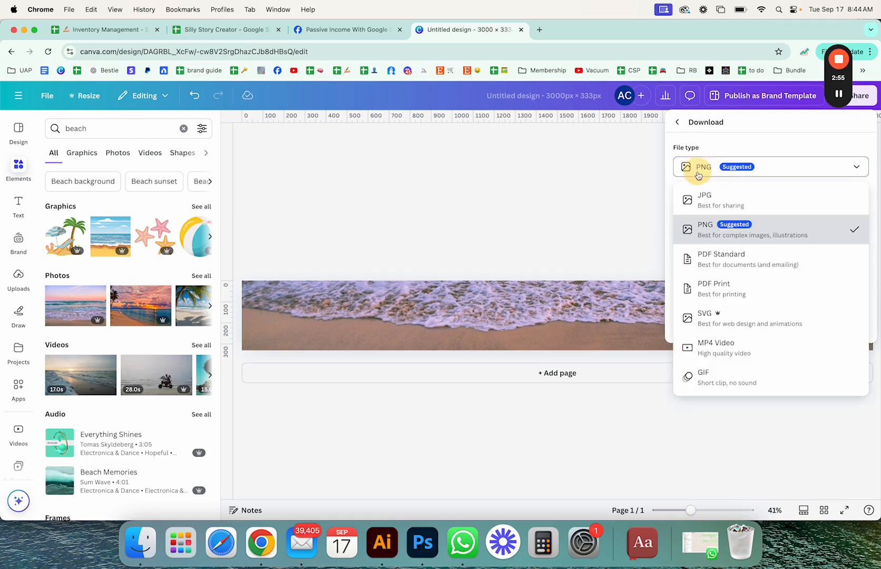
mouse_move(709, 207)
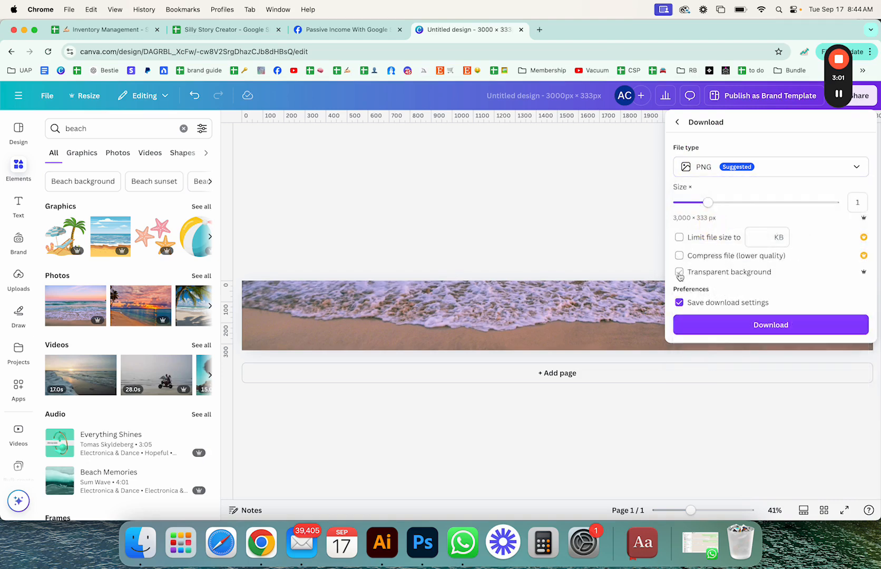
click(680, 272)
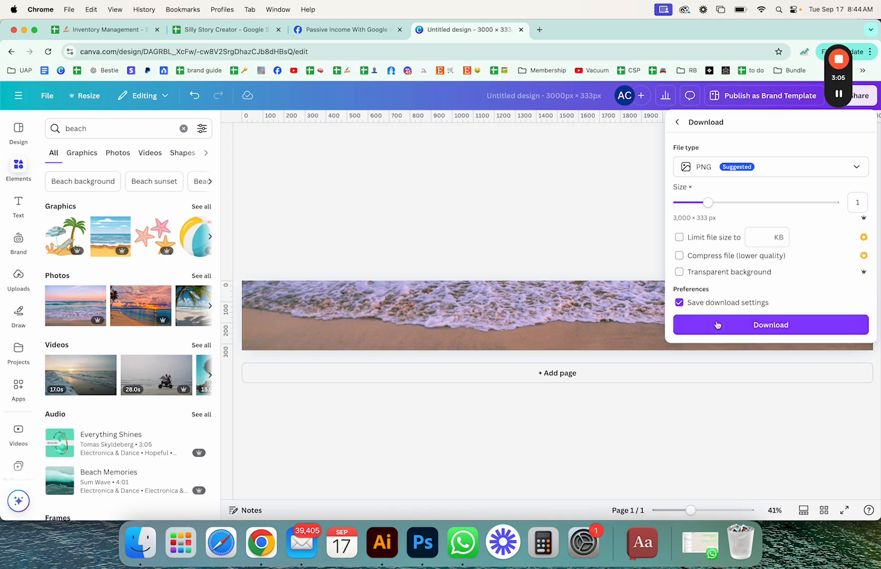
mouse_move(726, 316)
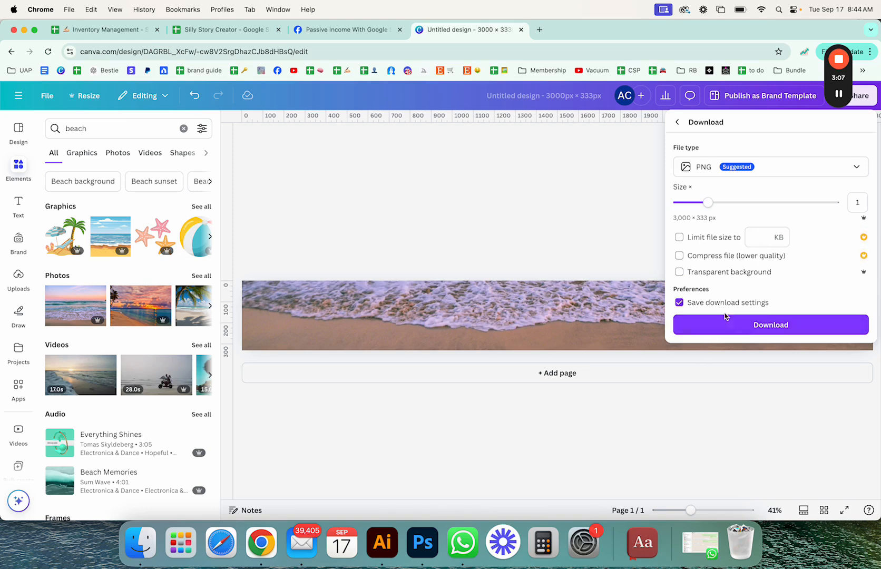
click(771, 324)
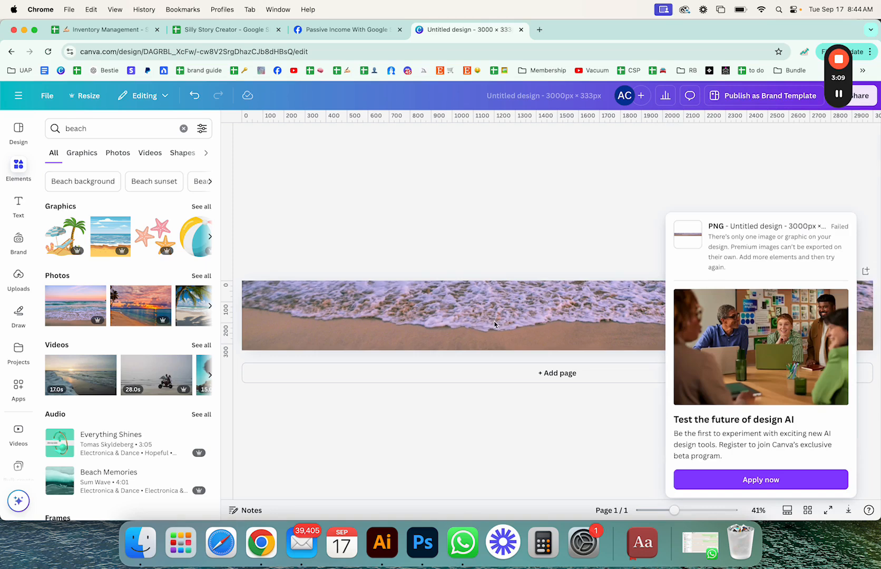
click(494, 315)
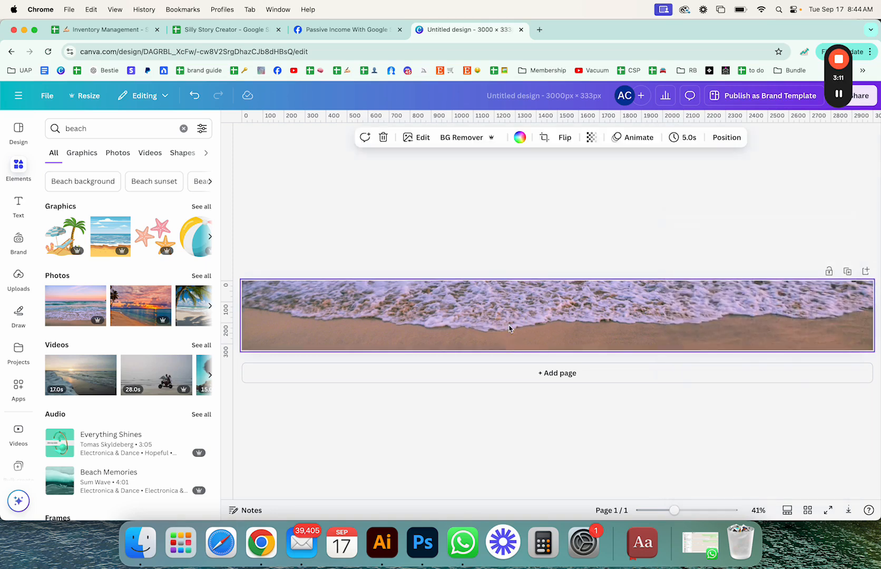
mouse_move(450, 343)
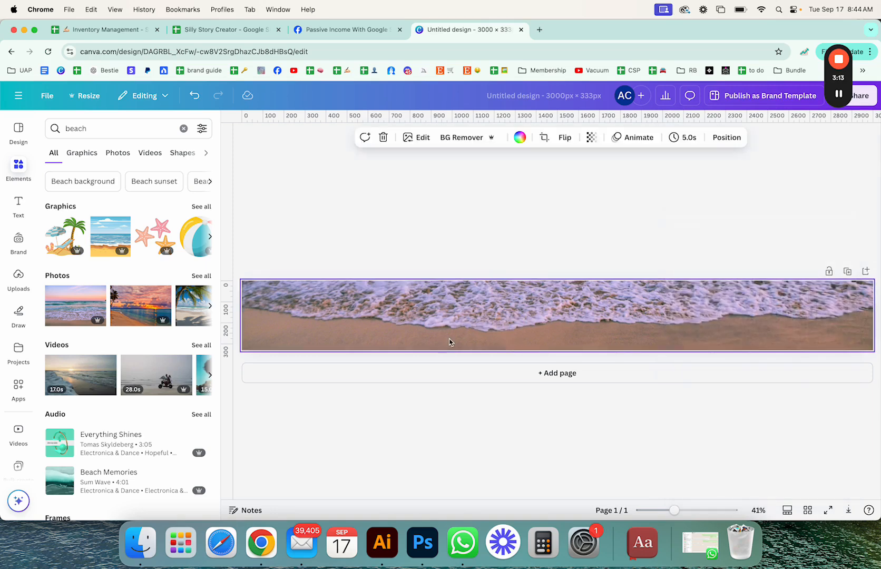
mouse_move(426, 317)
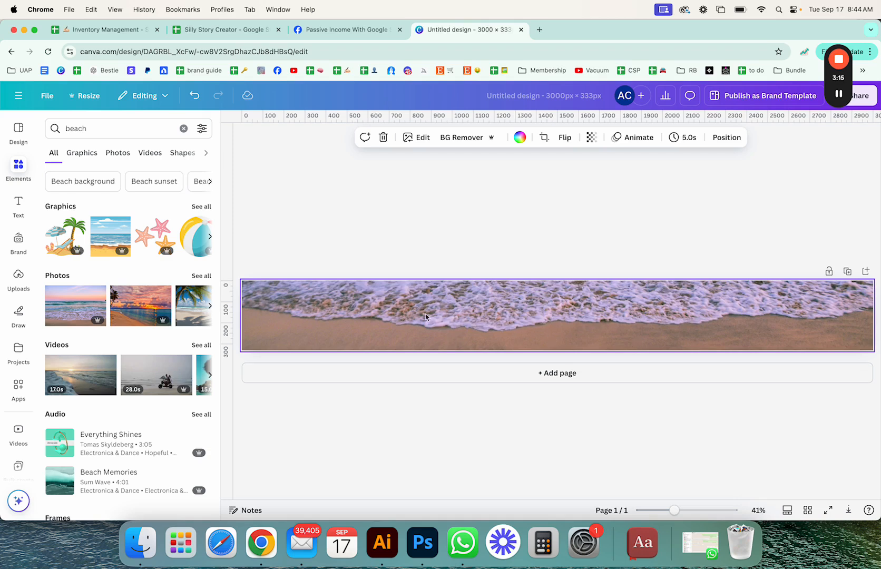
mouse_move(363, 305)
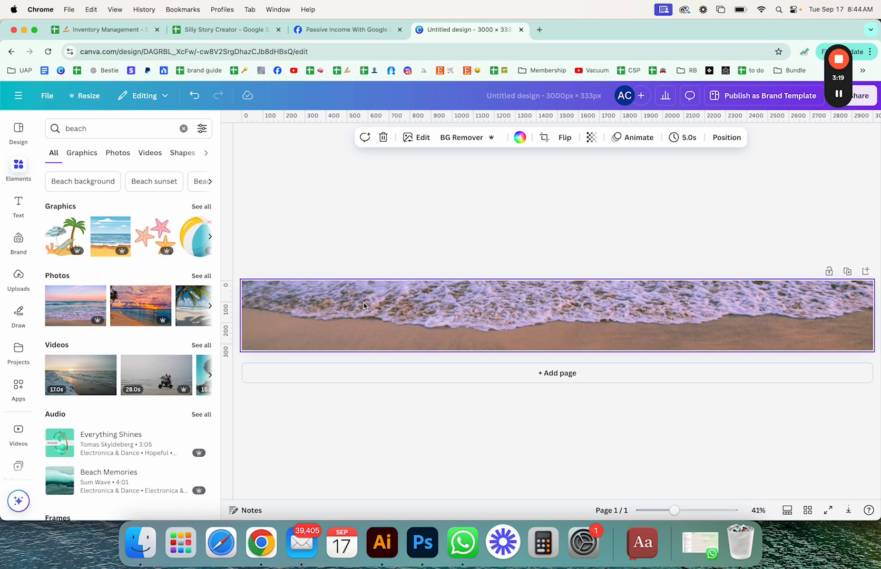
click(225, 30)
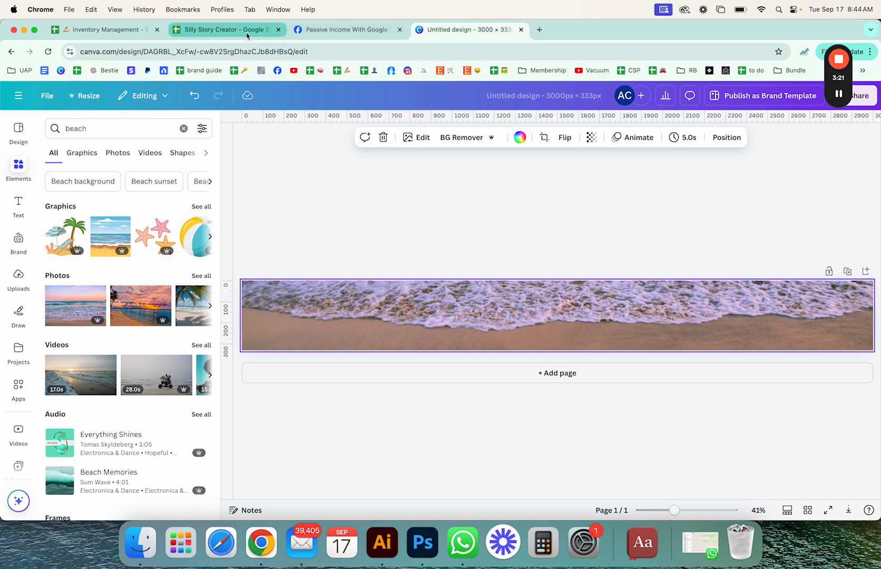
Start Insert image over cells in the spreadsheet, browse Downloads, then return to the Canva banner.
click(225, 30)
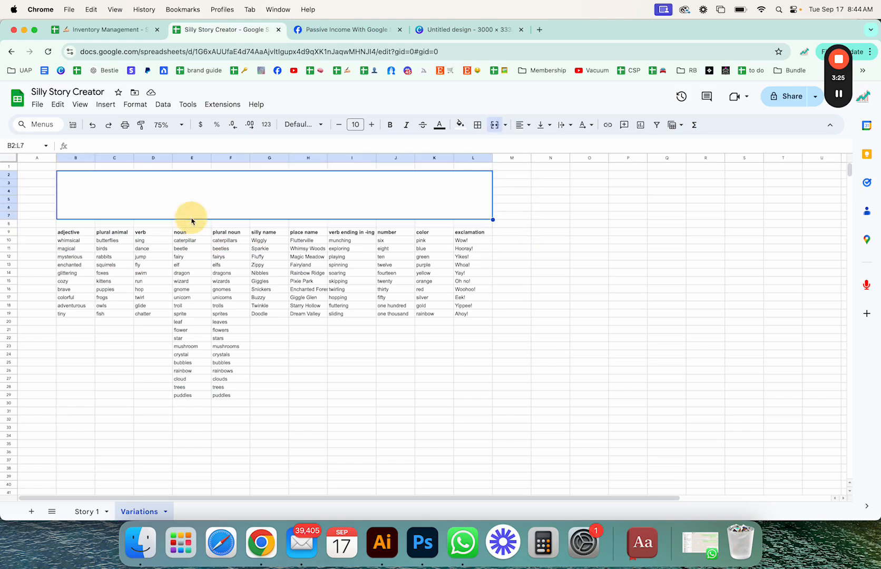
mouse_move(105, 104)
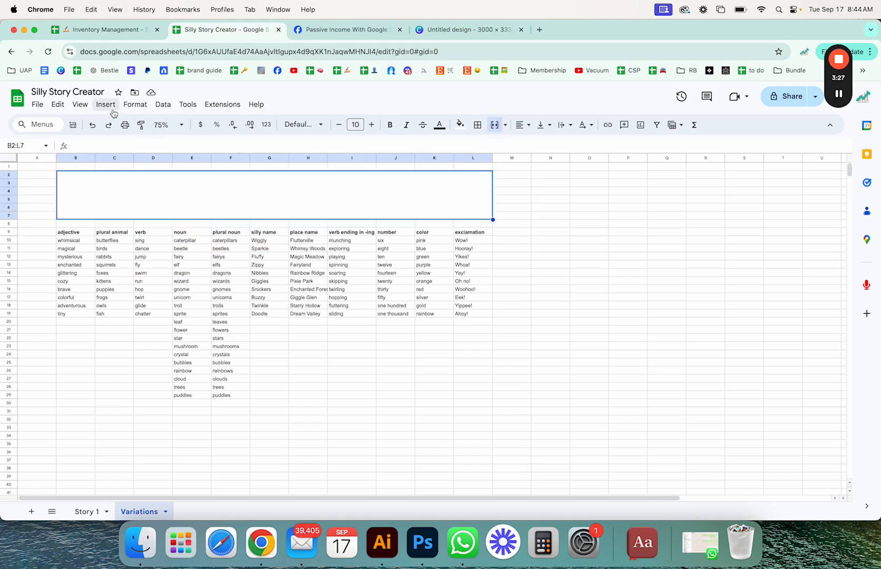
click(106, 104)
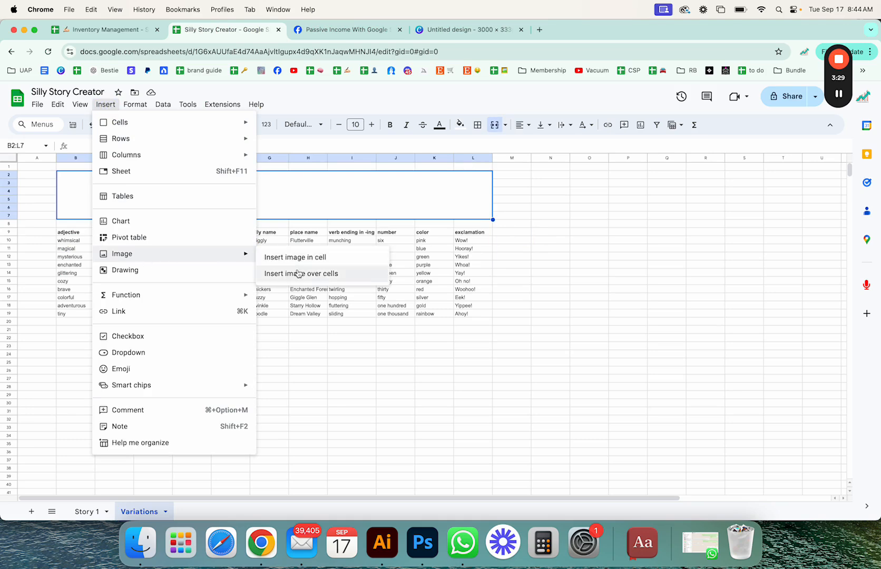
click(301, 274)
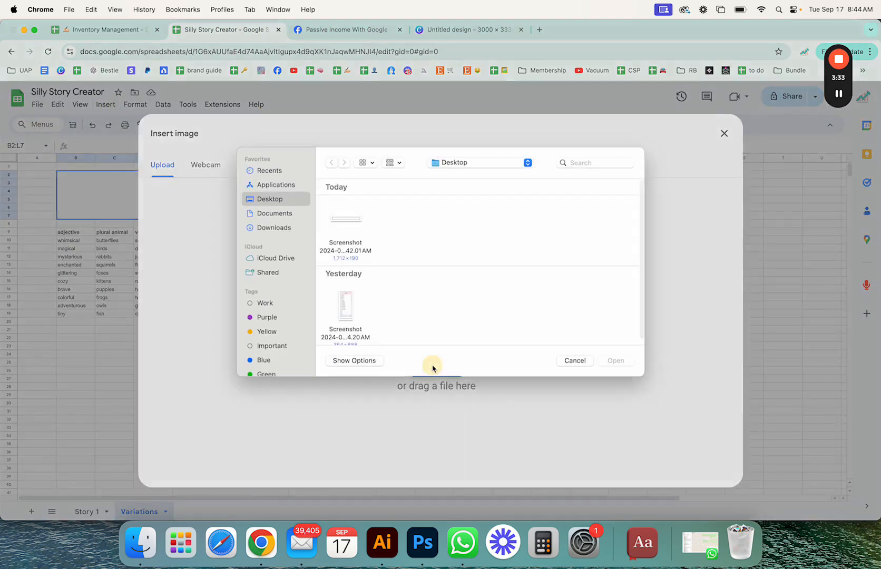
click(274, 235)
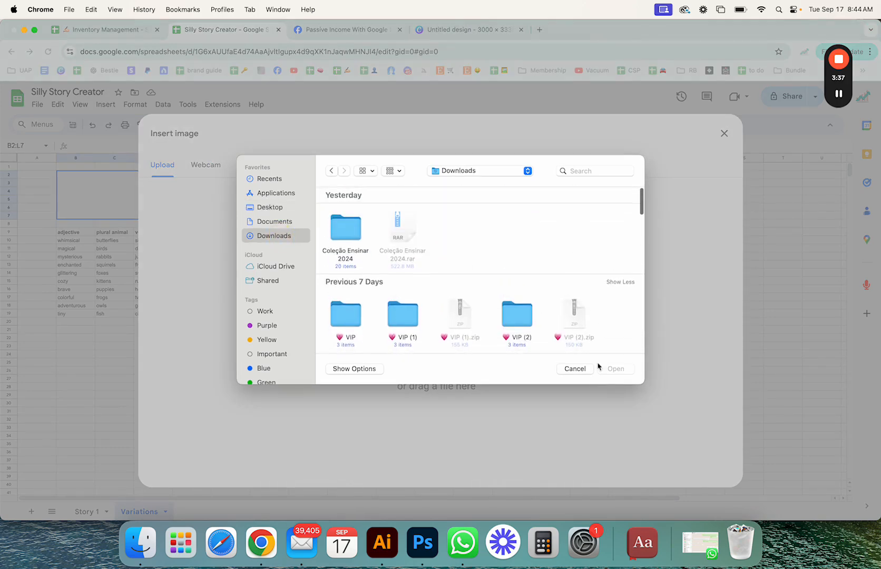
click(468, 29)
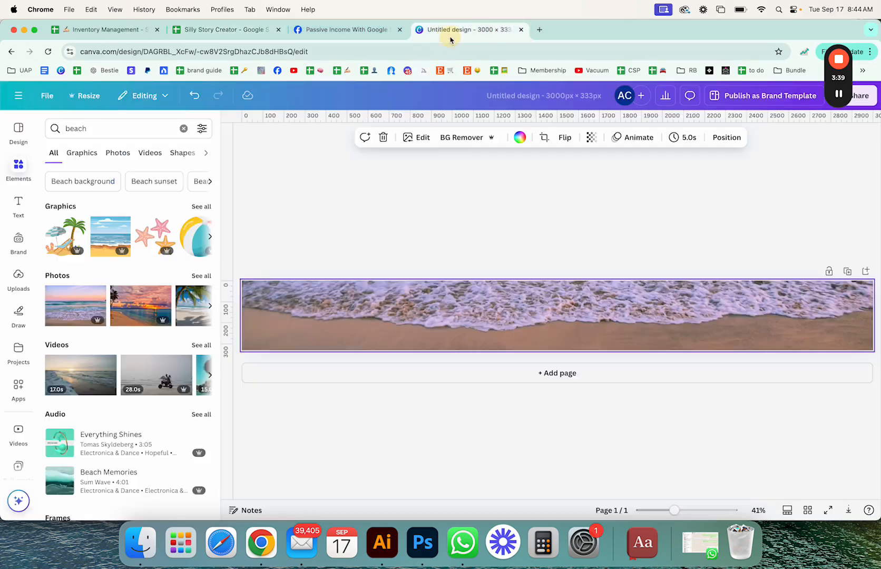
Retry downloading the beach banner as a PNG from the Share menu.
click(860, 96)
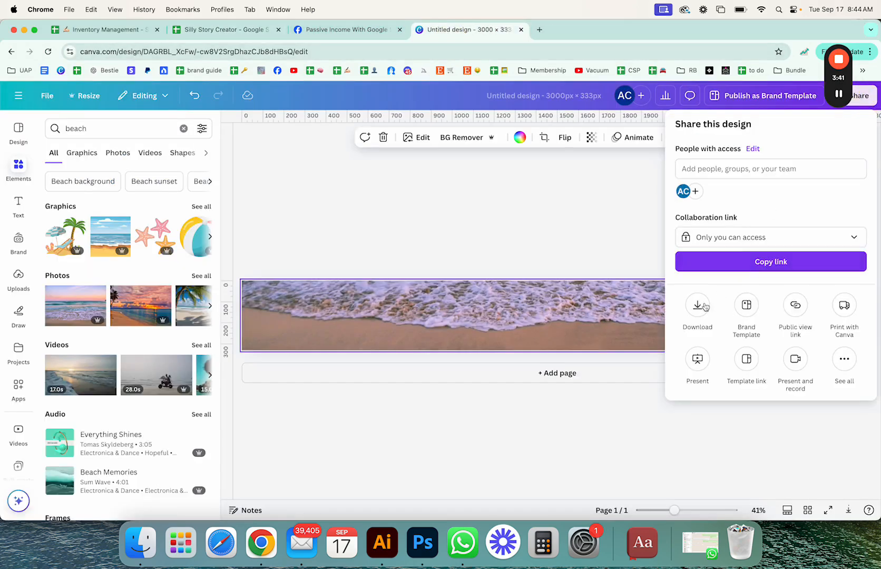
click(698, 309)
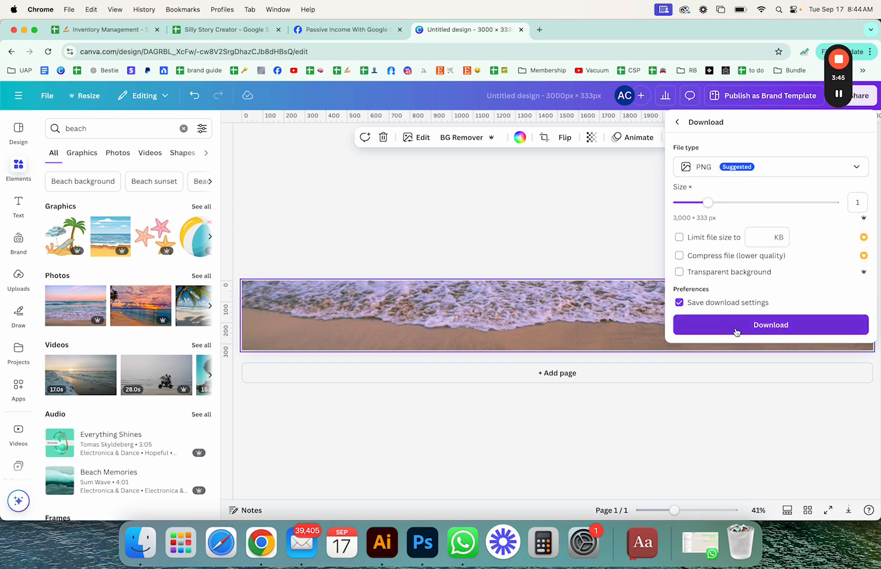
click(770, 325)
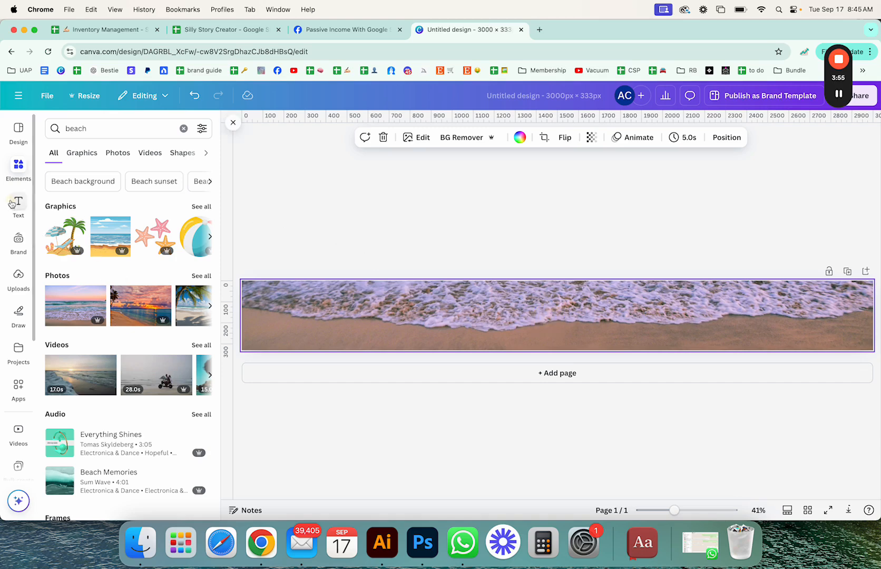
Add a 'Heading' text box over the photo and download the banner as Heading.png.
click(18, 205)
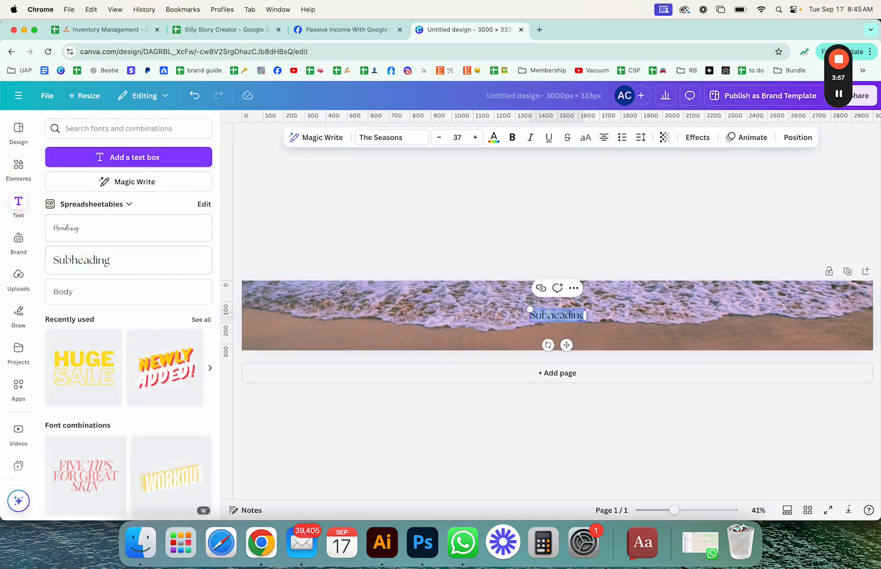
click(858, 96)
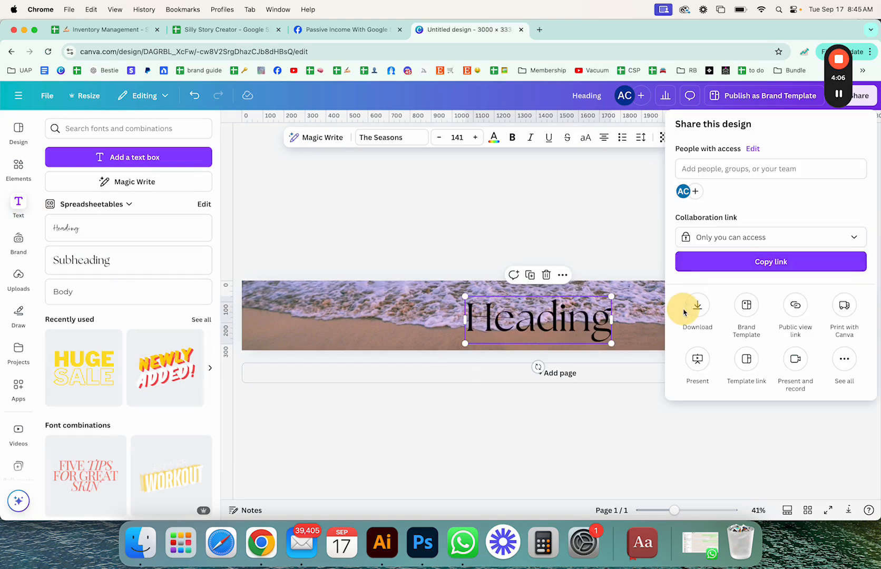
click(697, 307)
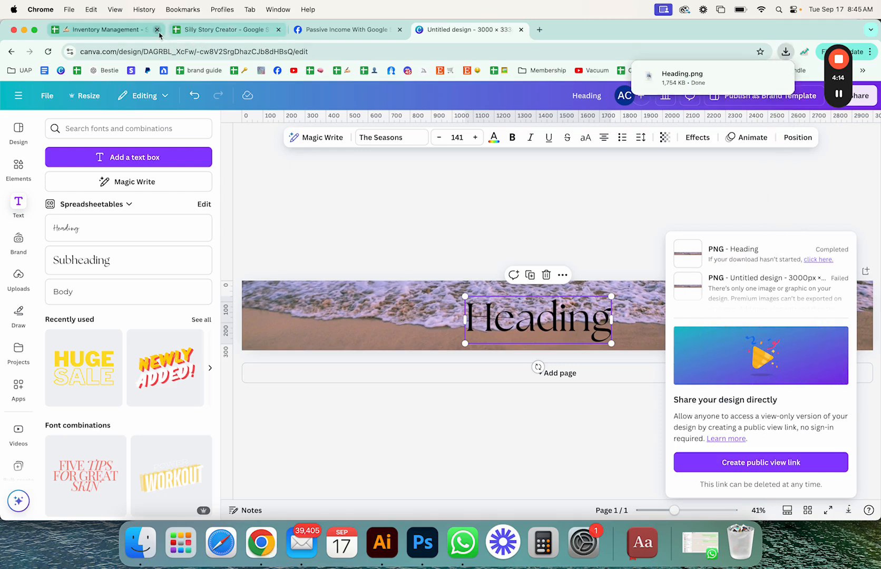
click(224, 29)
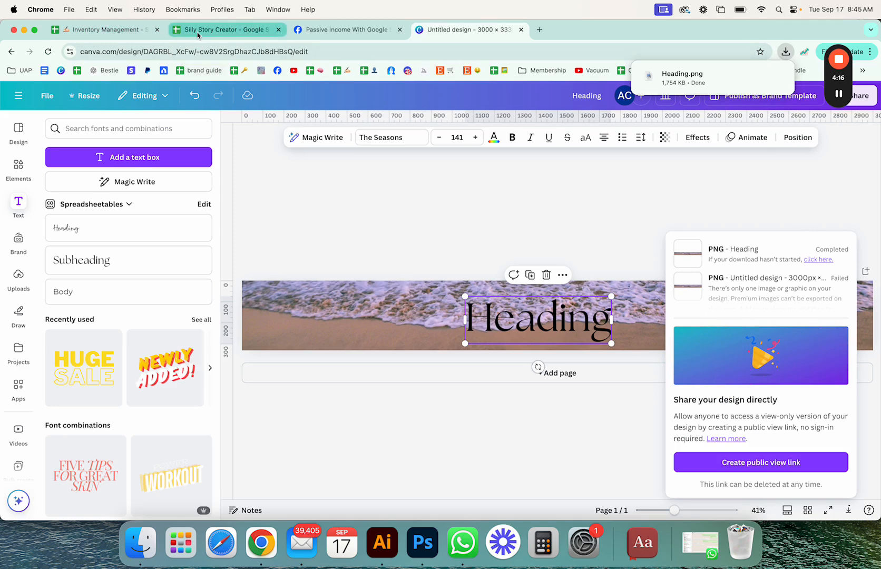
Insert Heading.png from Downloads into the sheet as a picture floating over the cells.
click(225, 30)
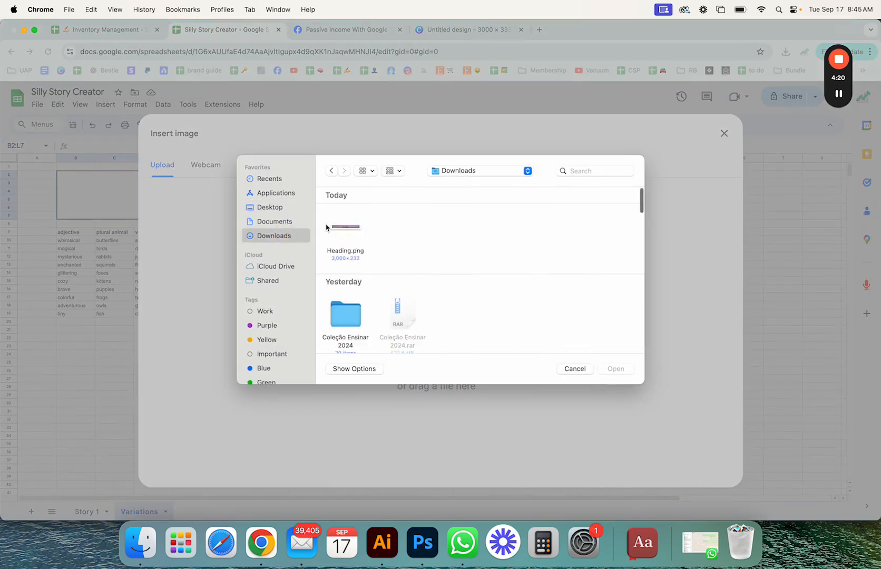
double_click(345, 227)
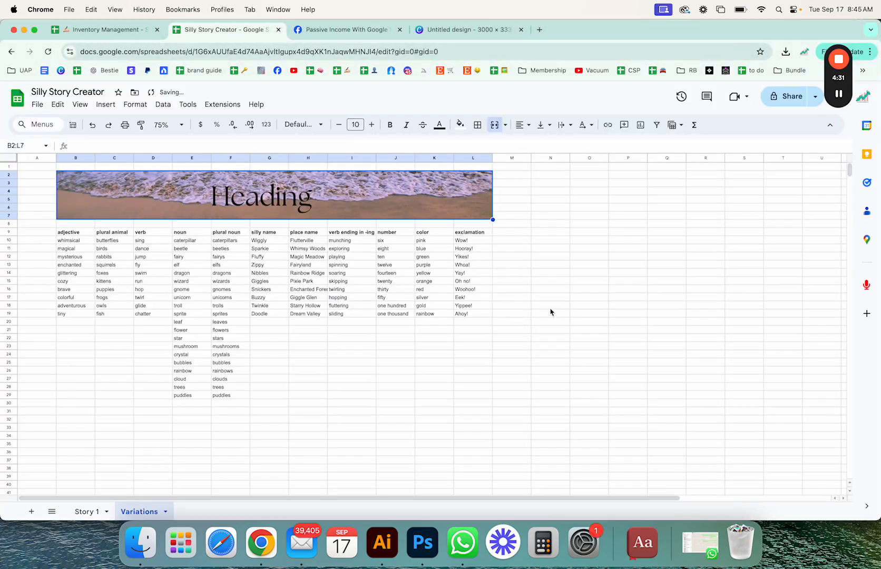
mouse_move(113, 195)
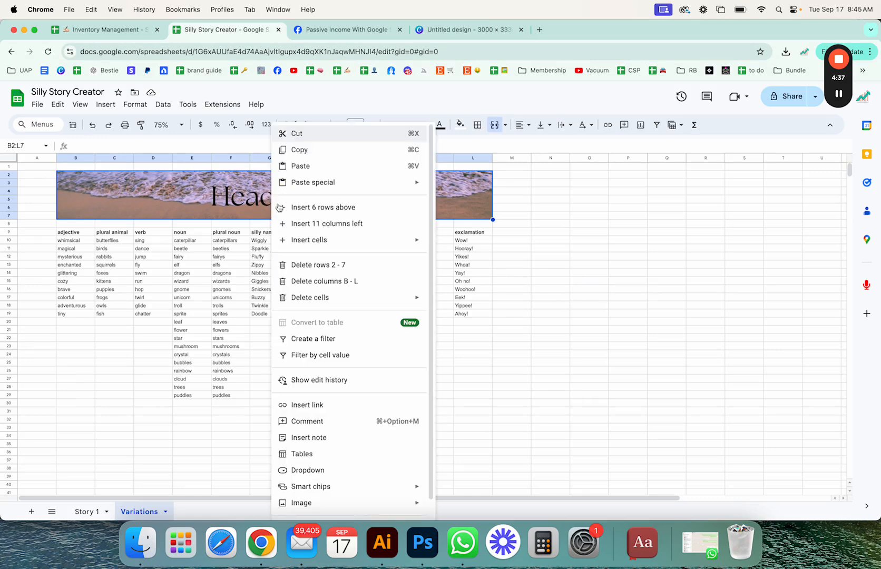
mouse_move(301, 503)
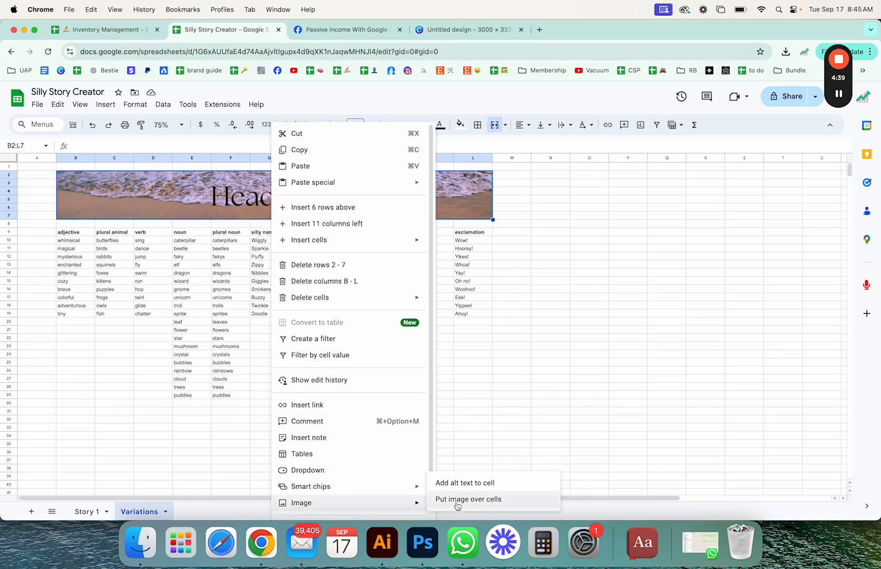
click(468, 498)
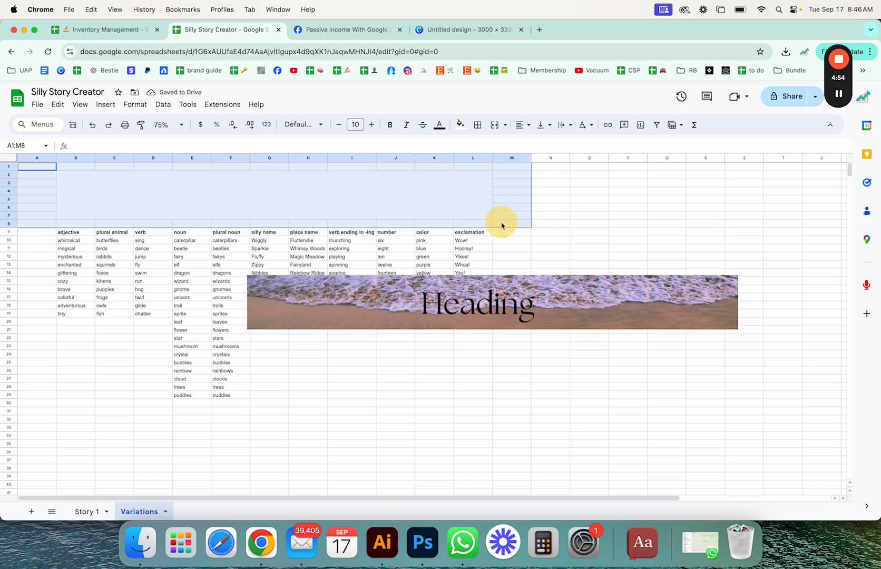
Merge cells A1:M8, place the Heading banner in the merged cell, and bring up row 3's actions.
click(492, 301)
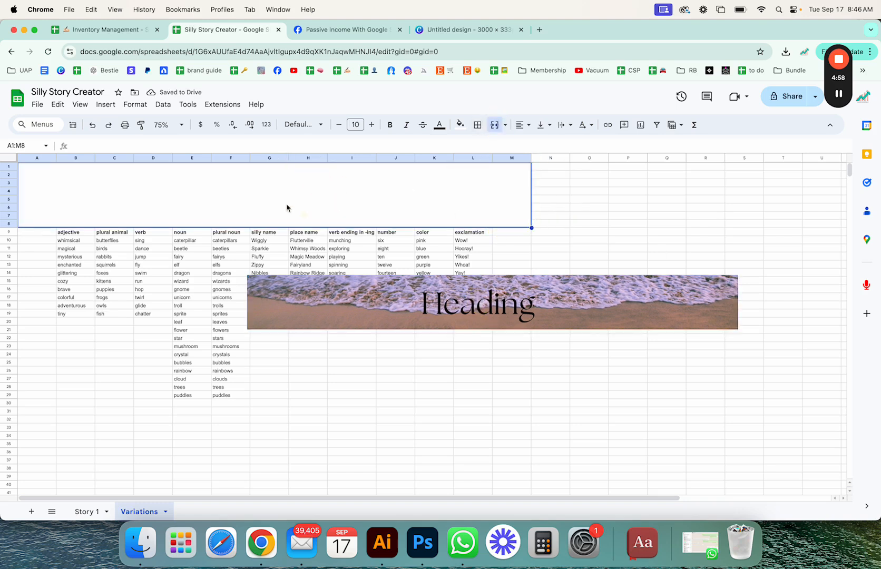
click(733, 288)
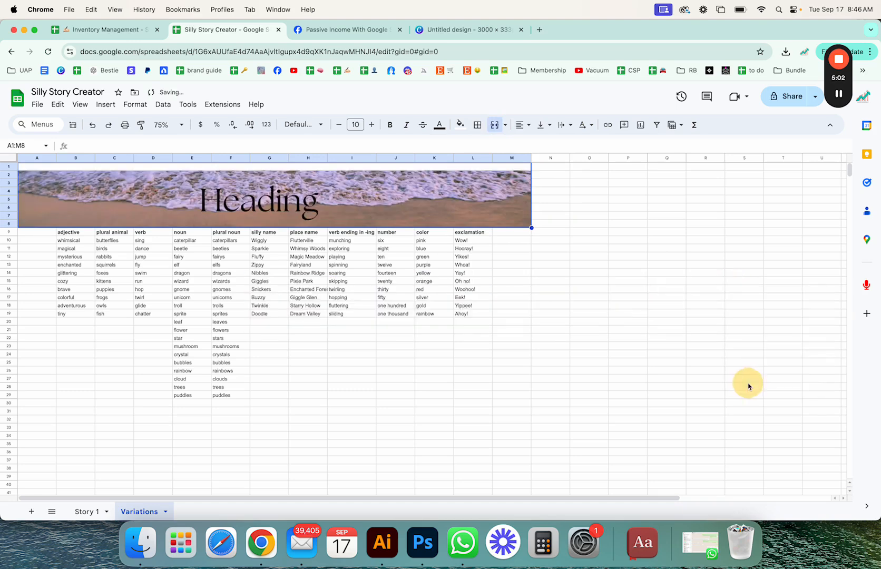
mouse_move(176, 196)
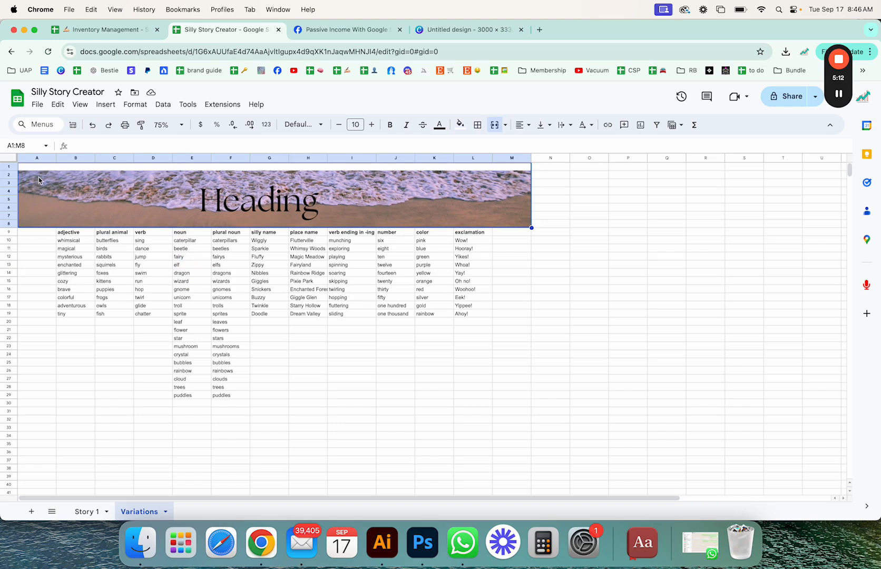
mouse_move(260, 184)
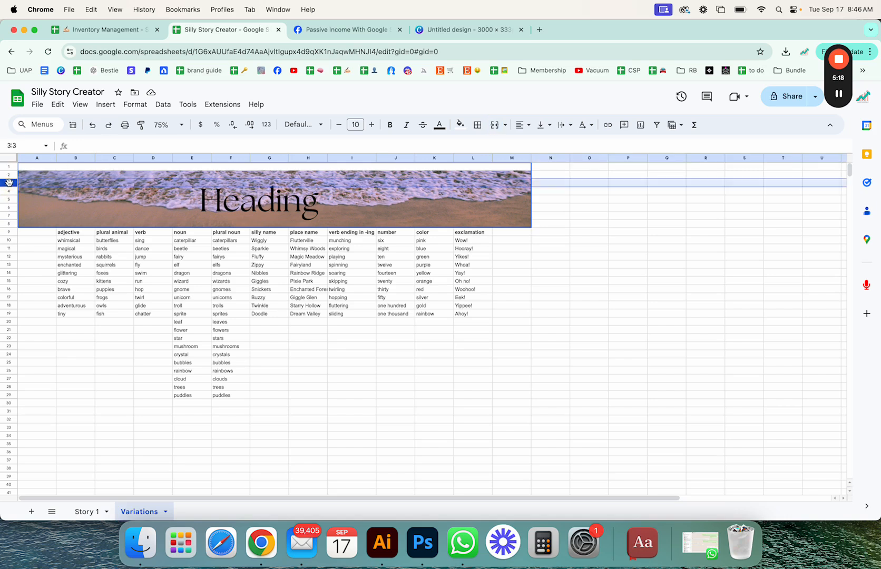
right_click(9, 182)
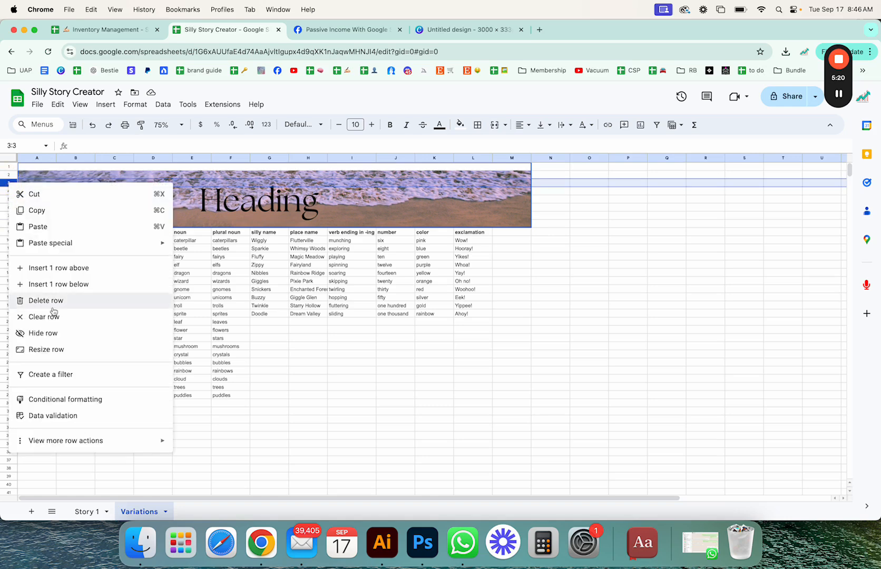